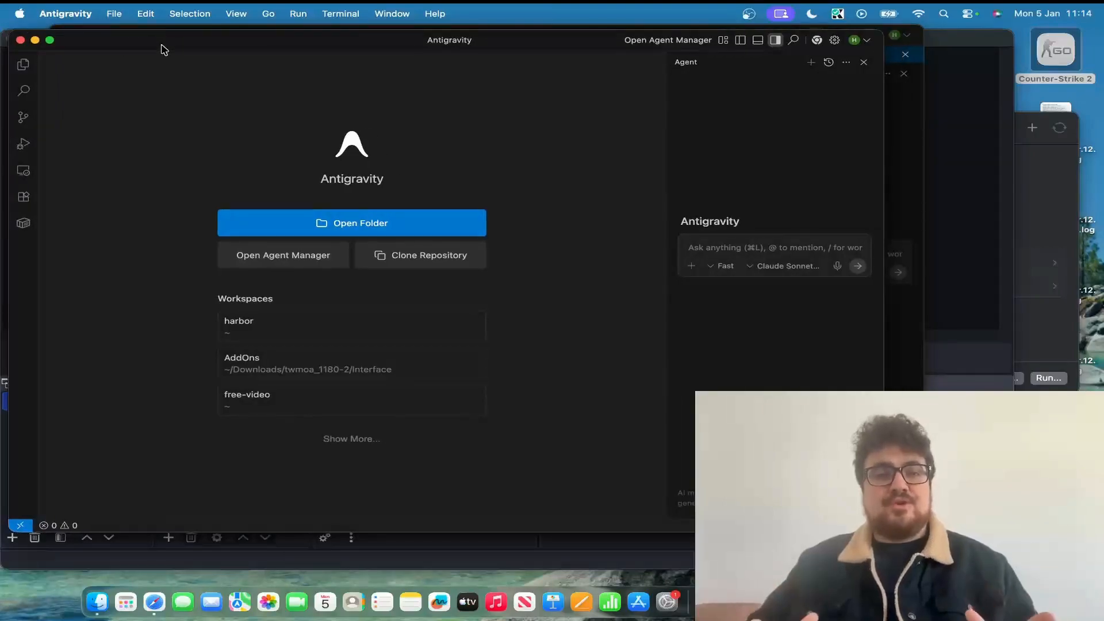
mouse_move(470, 170)
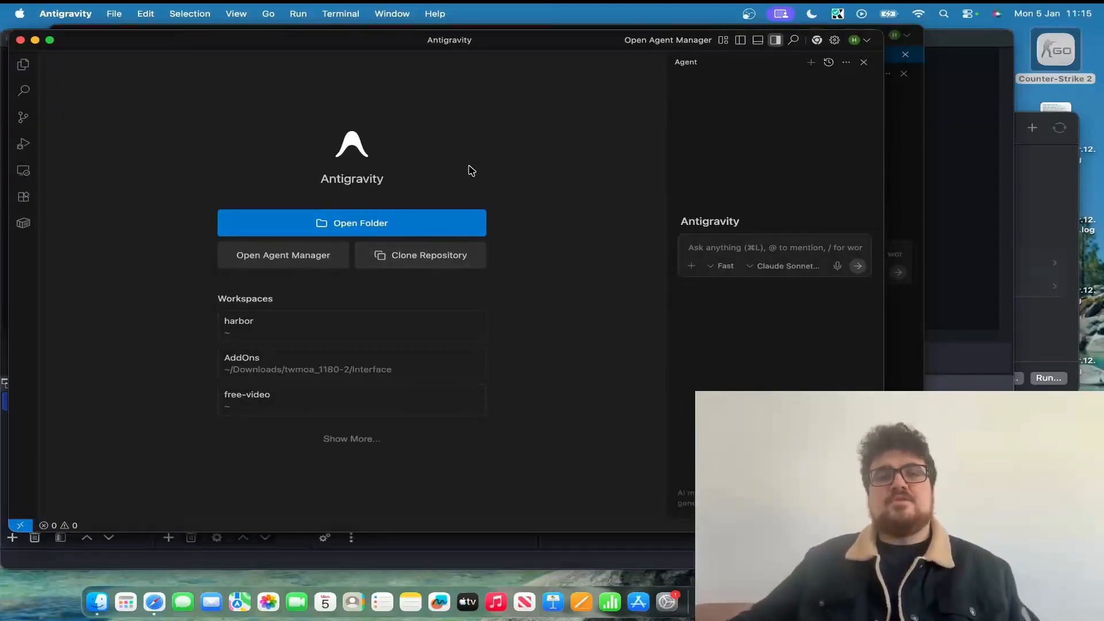
mouse_move(891, 216)
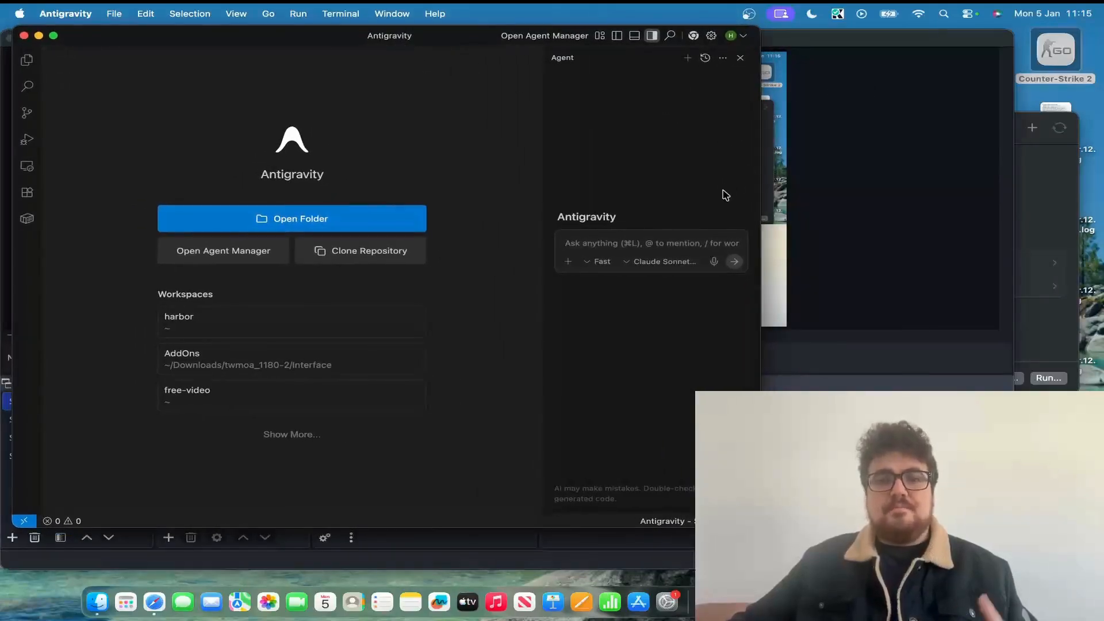
Switch the agent's model to Gemini 3 Flash.
left_click(660, 261)
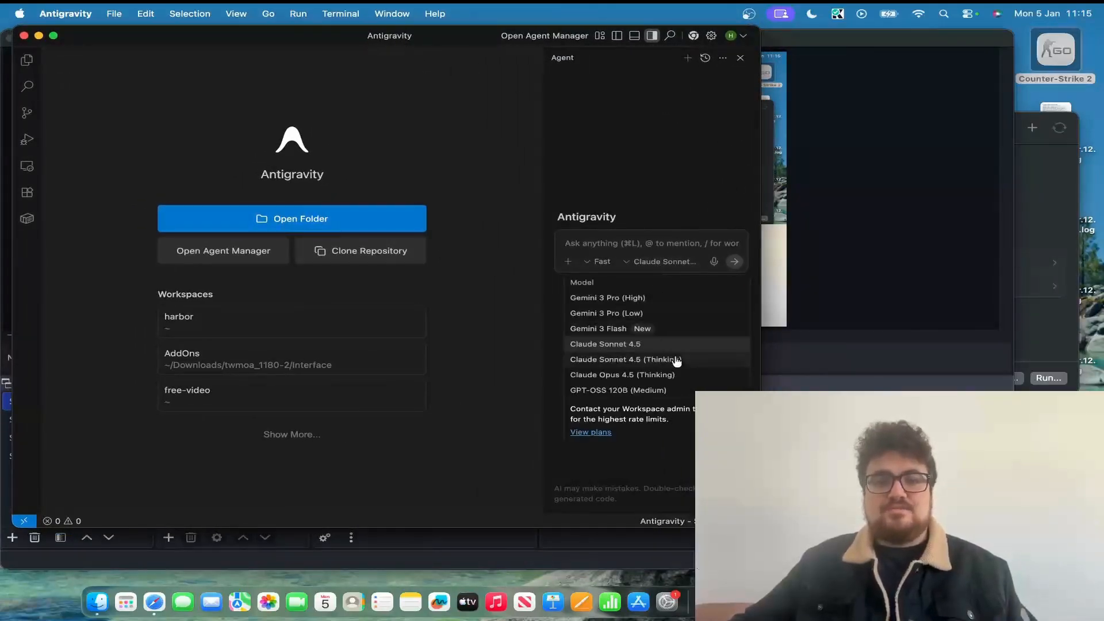
left_click(597, 328)
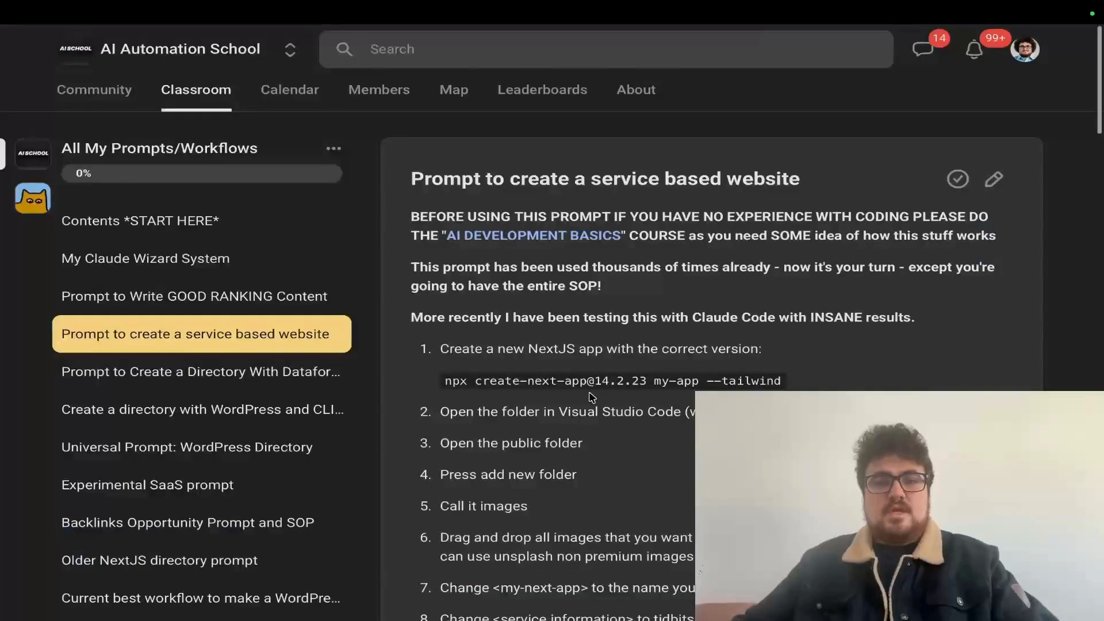
Scroll through the 'Prompt to create a service based website' lesson.
scroll("down", 3)
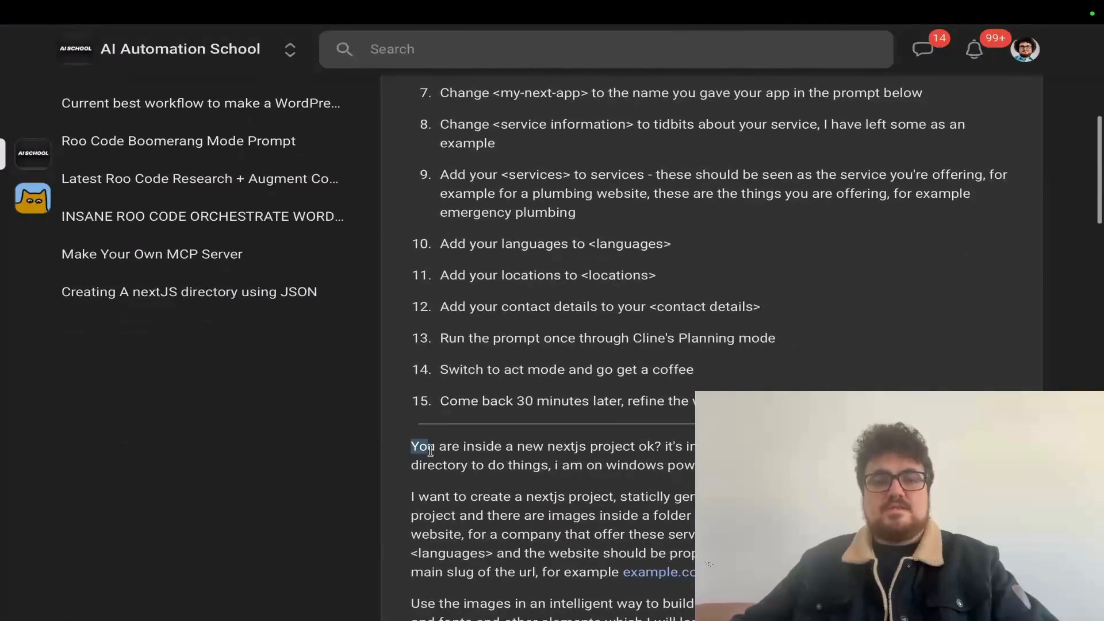
scroll("down", 3)
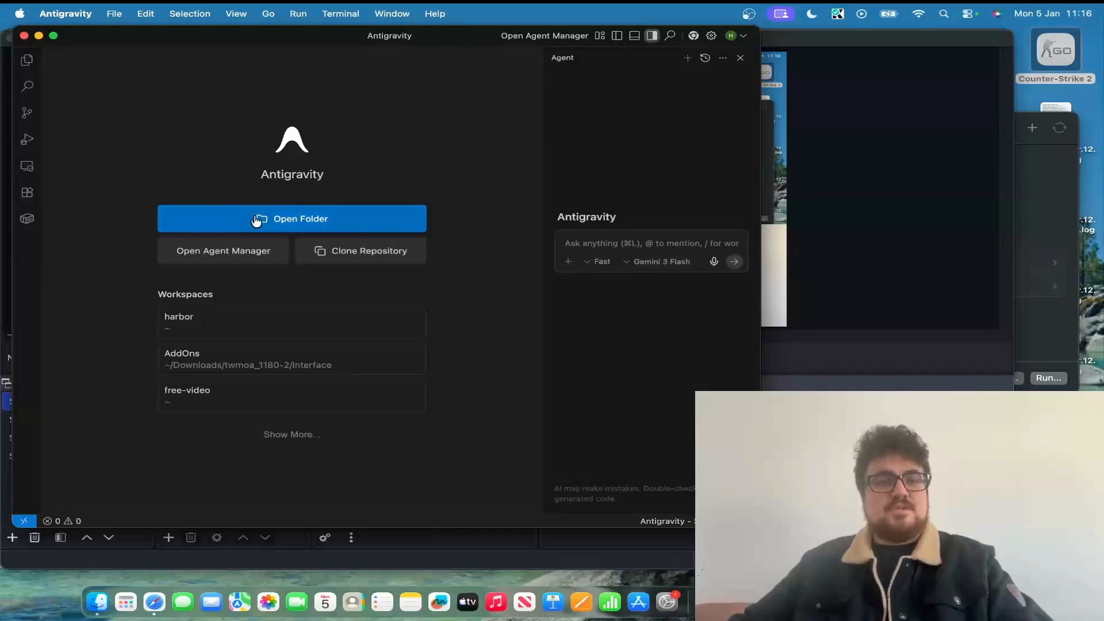
Create folder rolls-royce-flash-4, open it as the workspace and trust its authors.
left_click(291, 219)
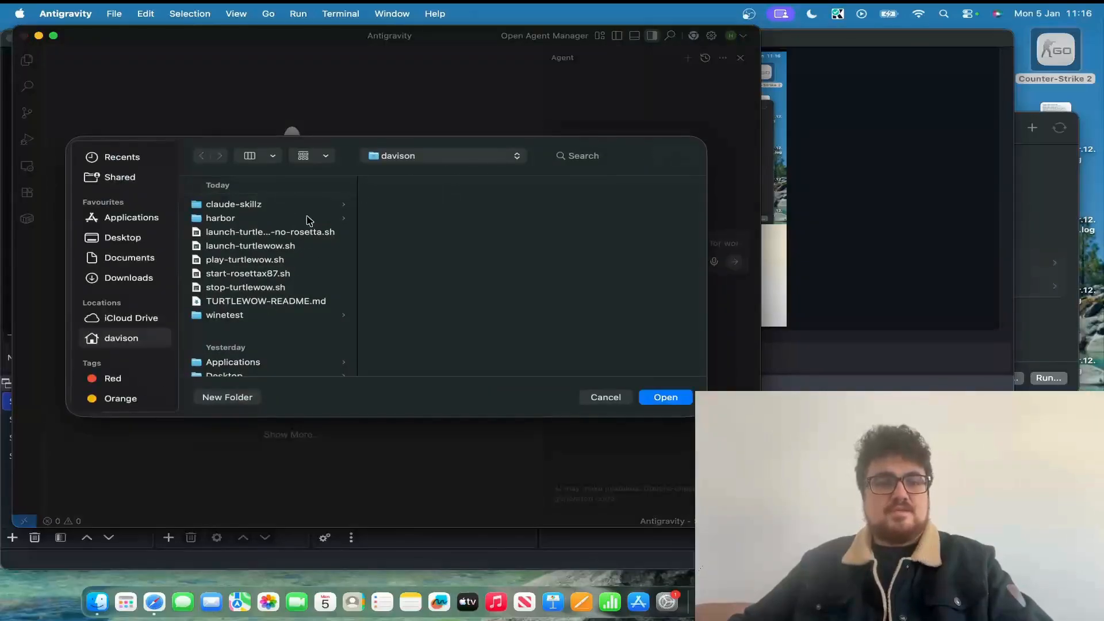
left_click(227, 397)
type("rolls-royce-flash-4")
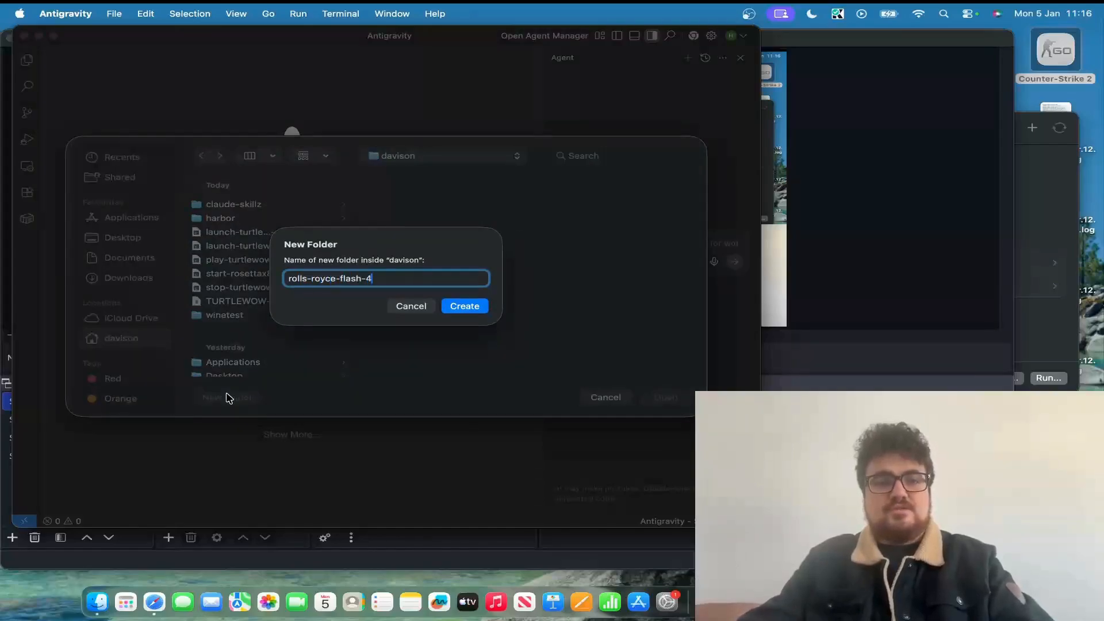
left_click(464, 306)
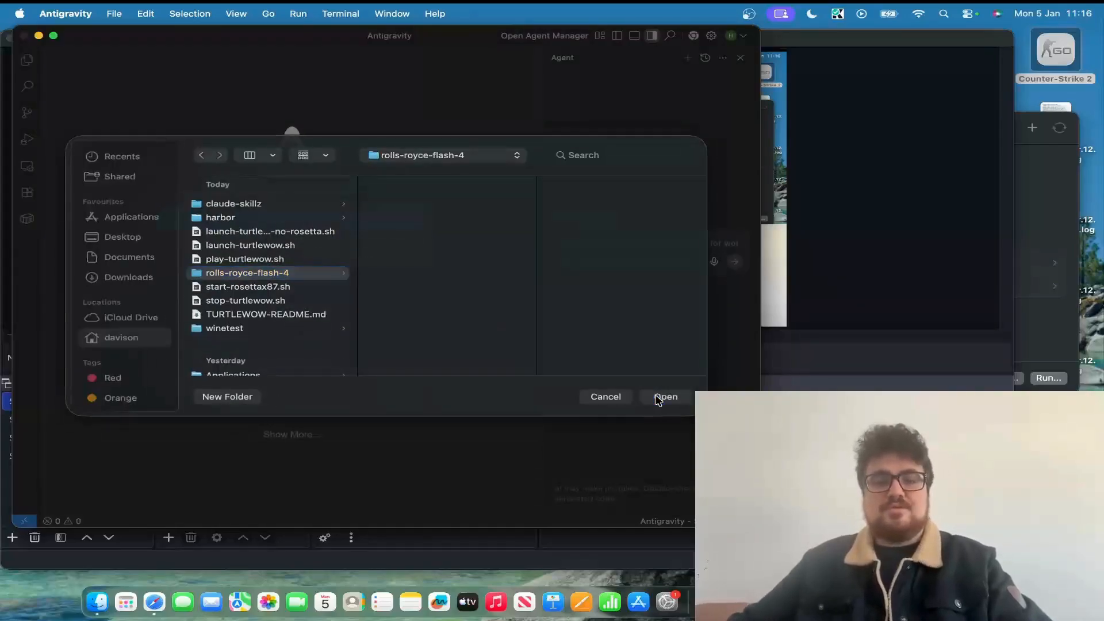
left_click(665, 397)
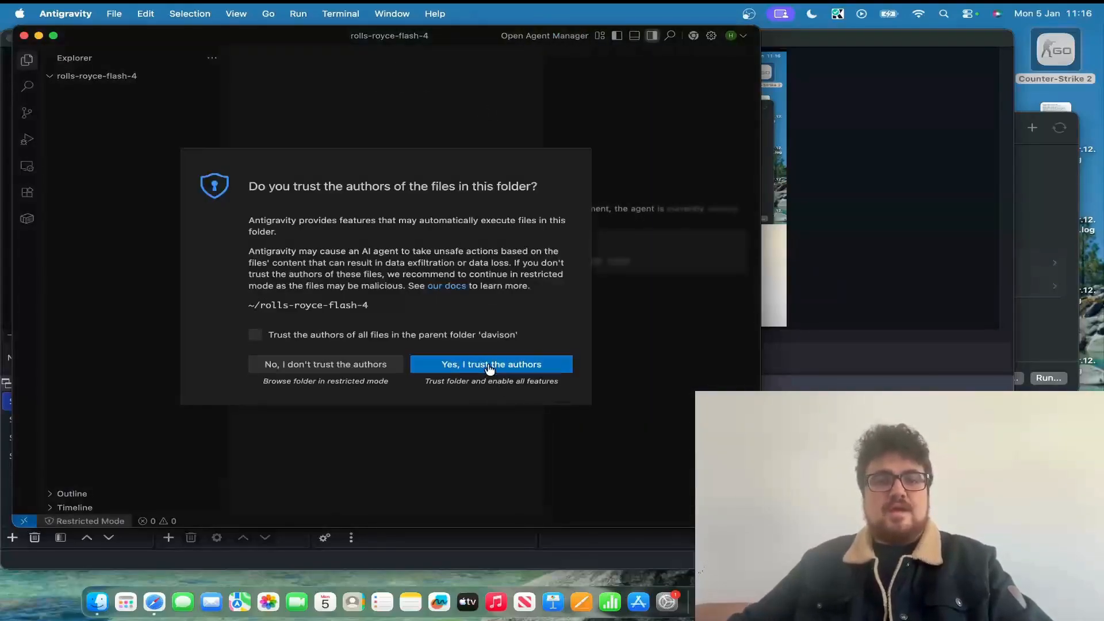
left_click(491, 365)
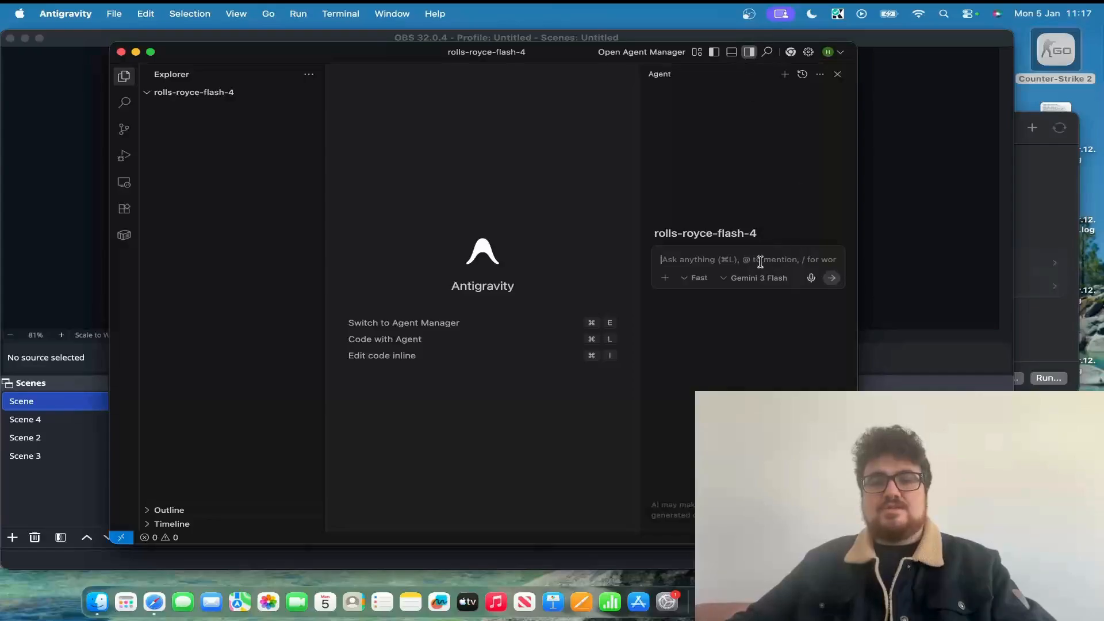
left_click(828, 51)
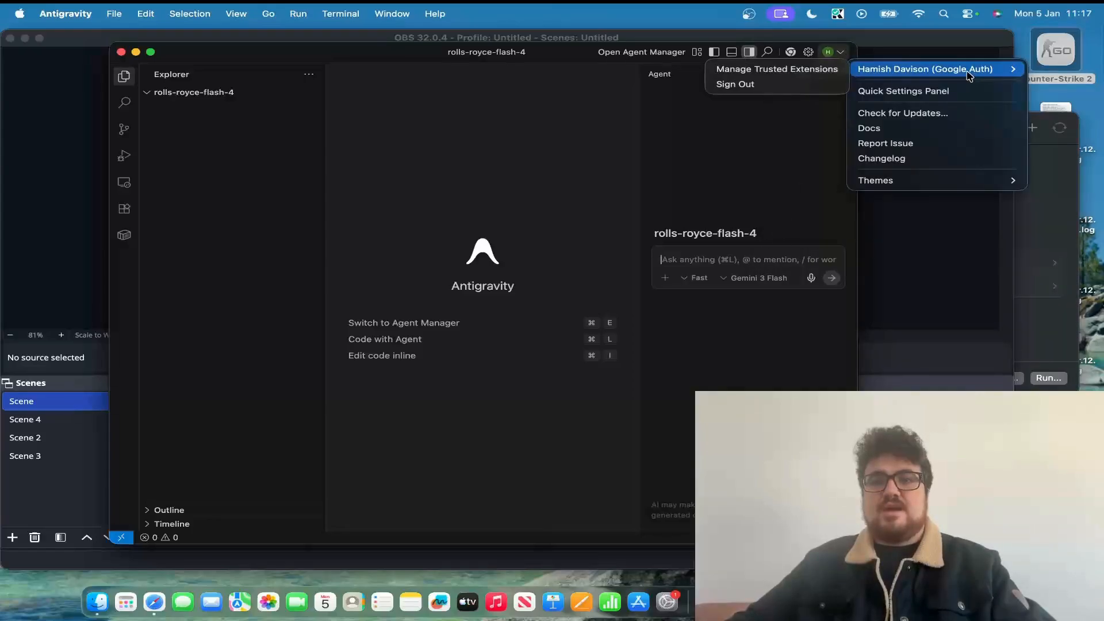
left_click(787, 146)
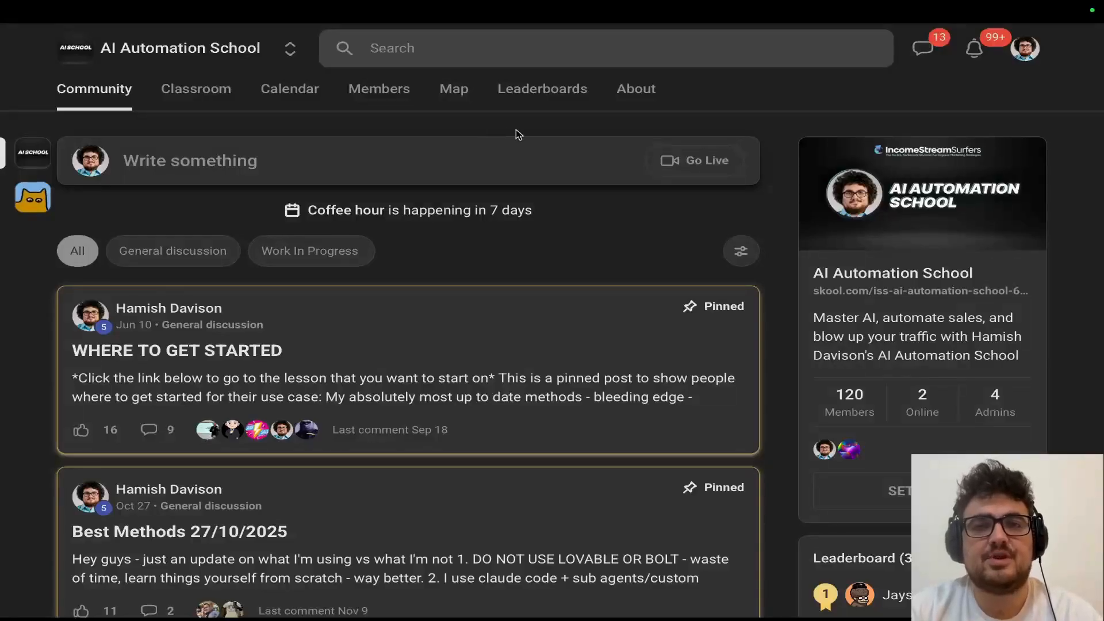
mouse_move(494, 161)
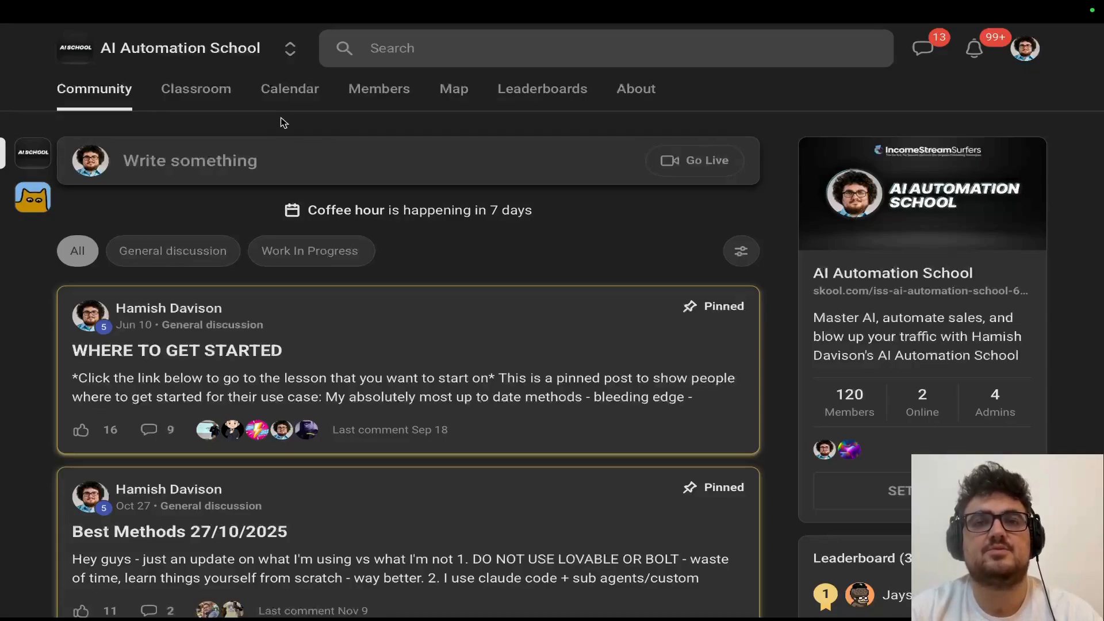
From Classroom, open Building Production Ready Apps and read the 'A Change in tech stack' lesson.
left_click(195, 88)
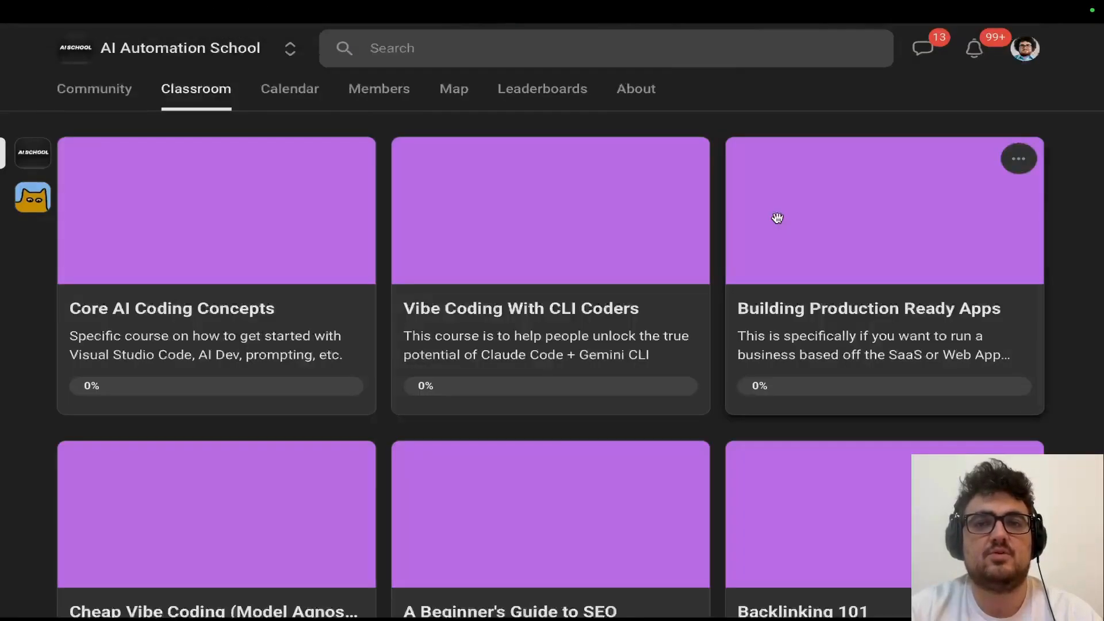
left_click(883, 212)
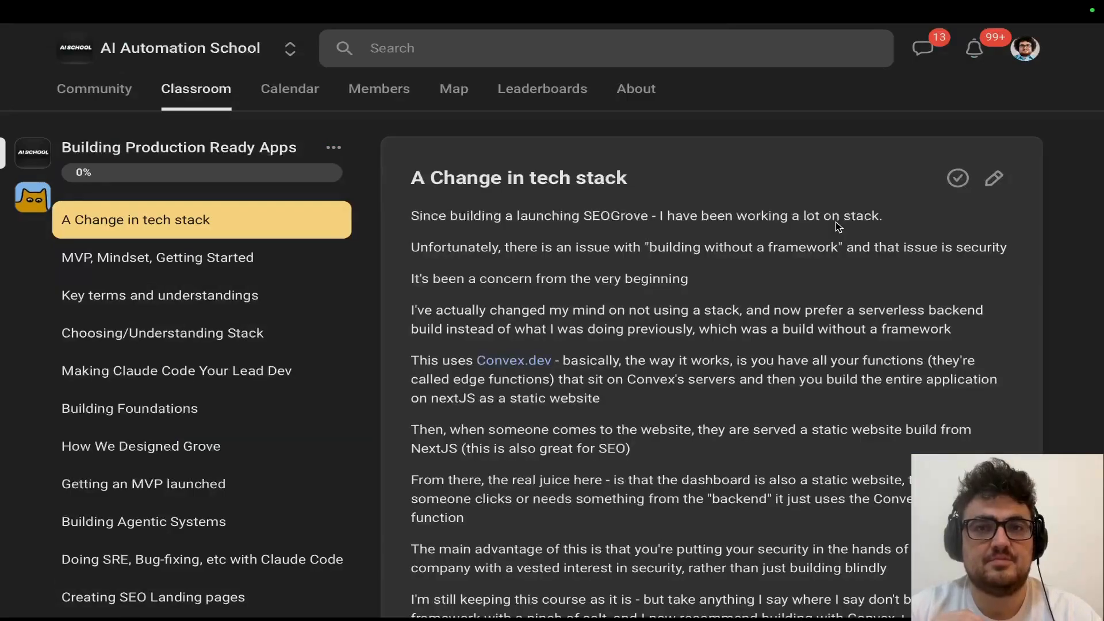
scroll("down", 3)
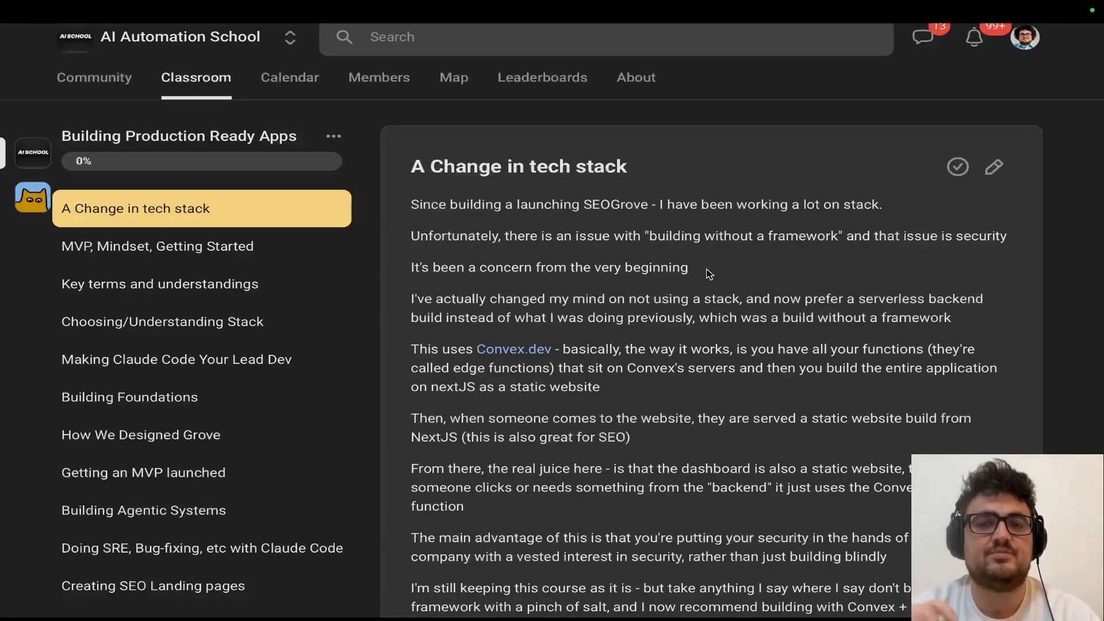
scroll("down", 3)
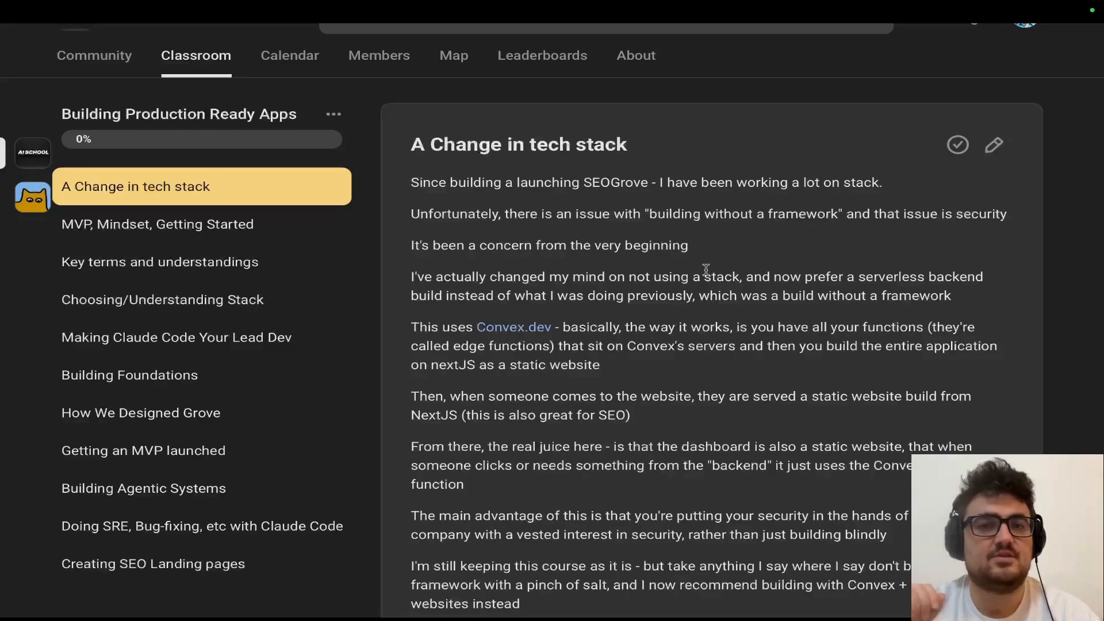
scroll("down", 3)
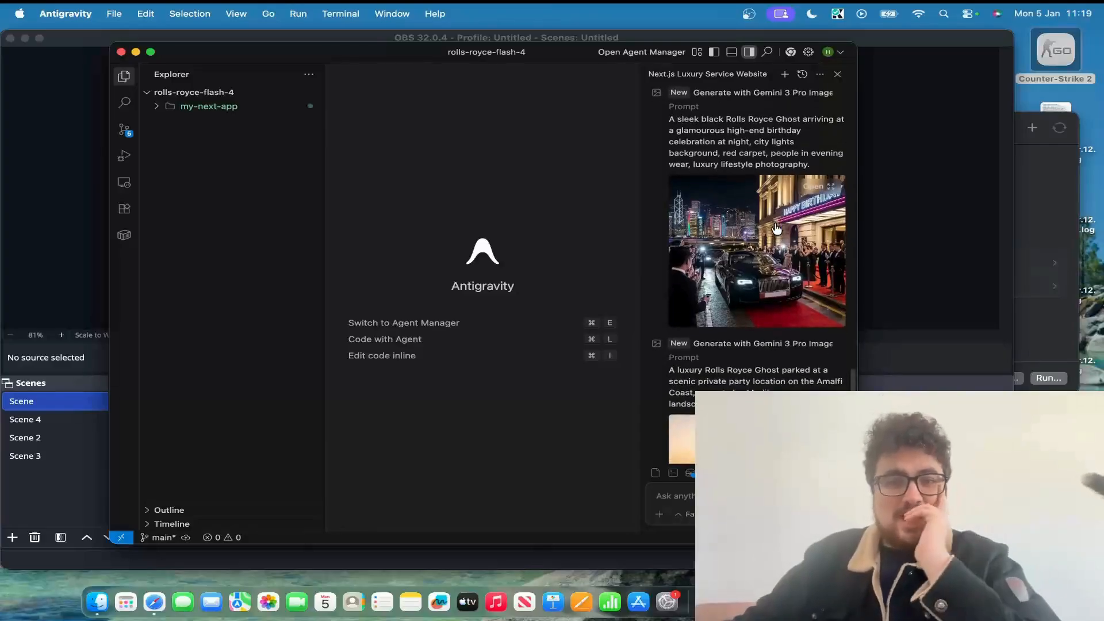
Review the agent's summary of import fixes and the successful npm run build.
scroll("down", 3)
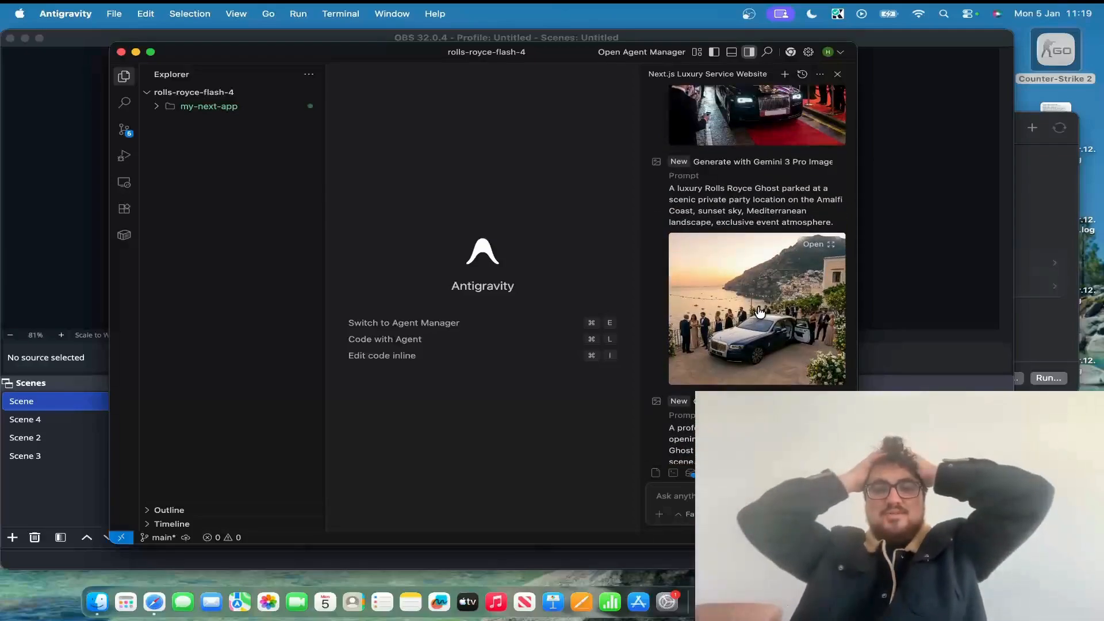
scroll("down", 3)
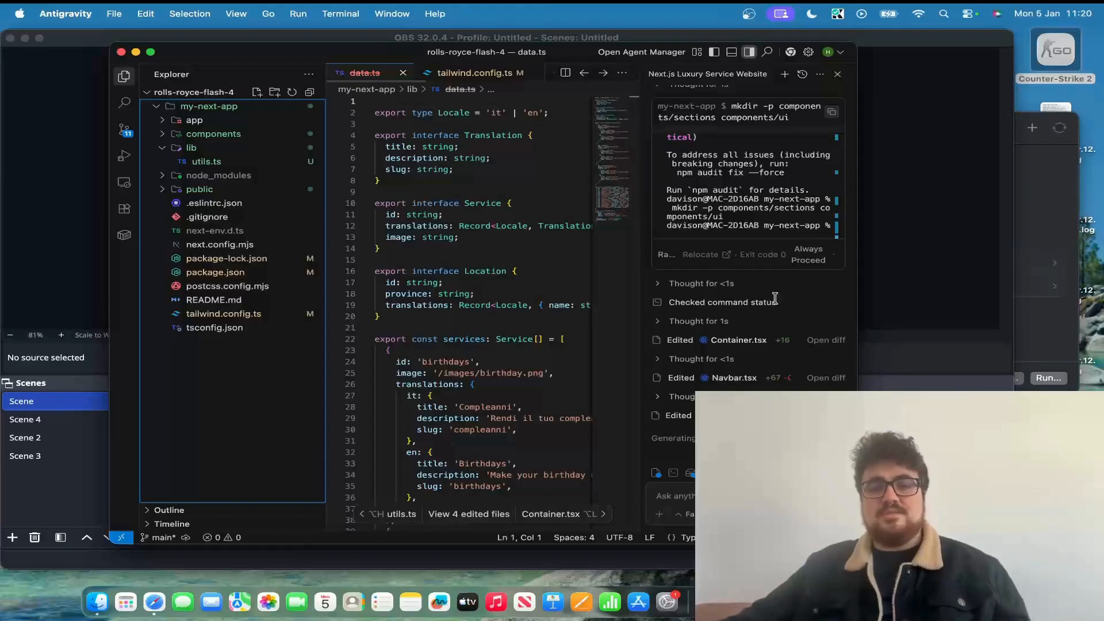
mouse_move(609, 462)
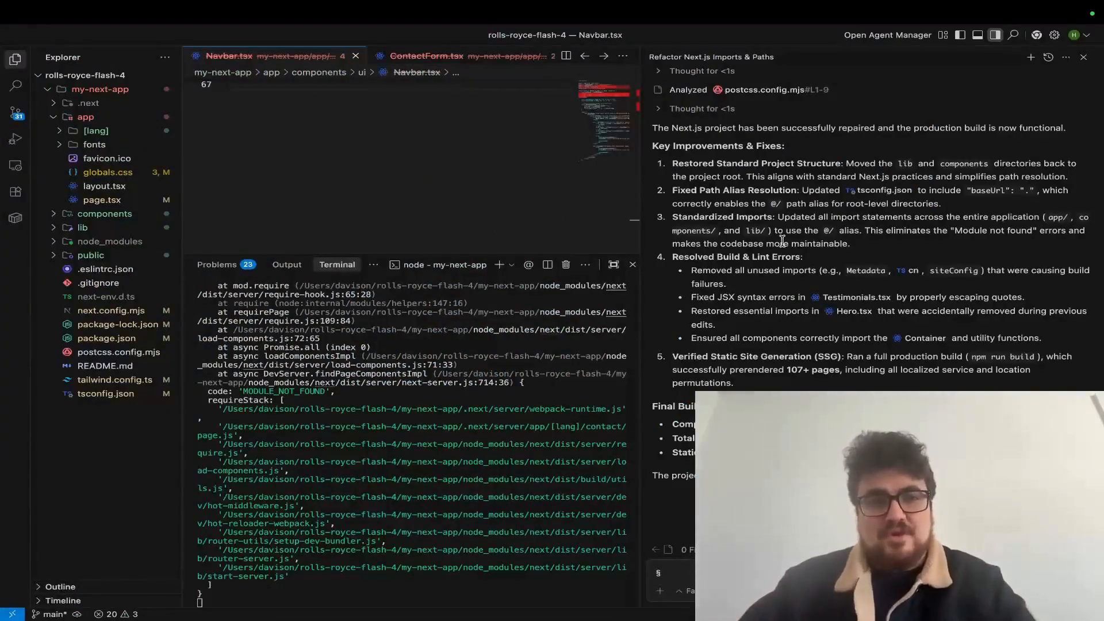
left_click(355, 55)
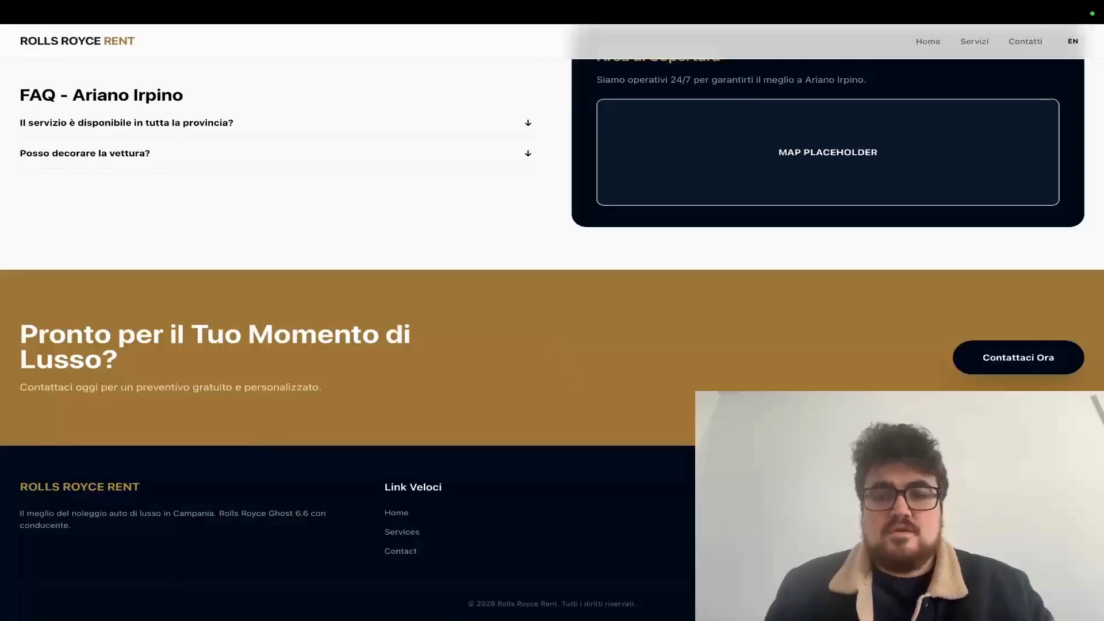
Switch the preview site to English and scroll its home, FAQ, services and location pages.
scroll("up", 3)
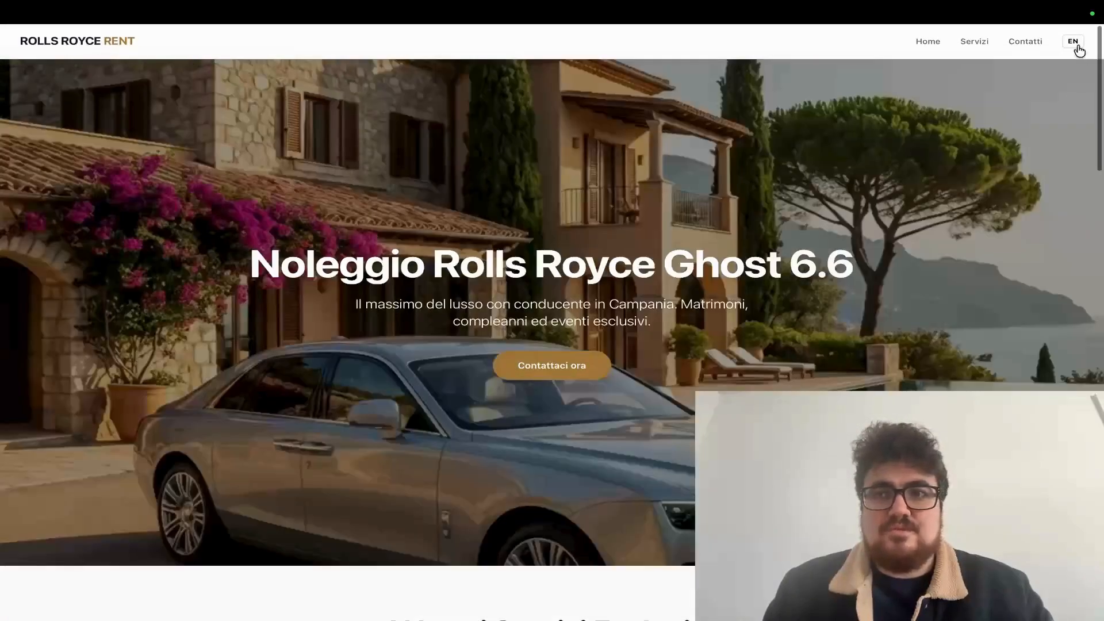
left_click(1072, 41)
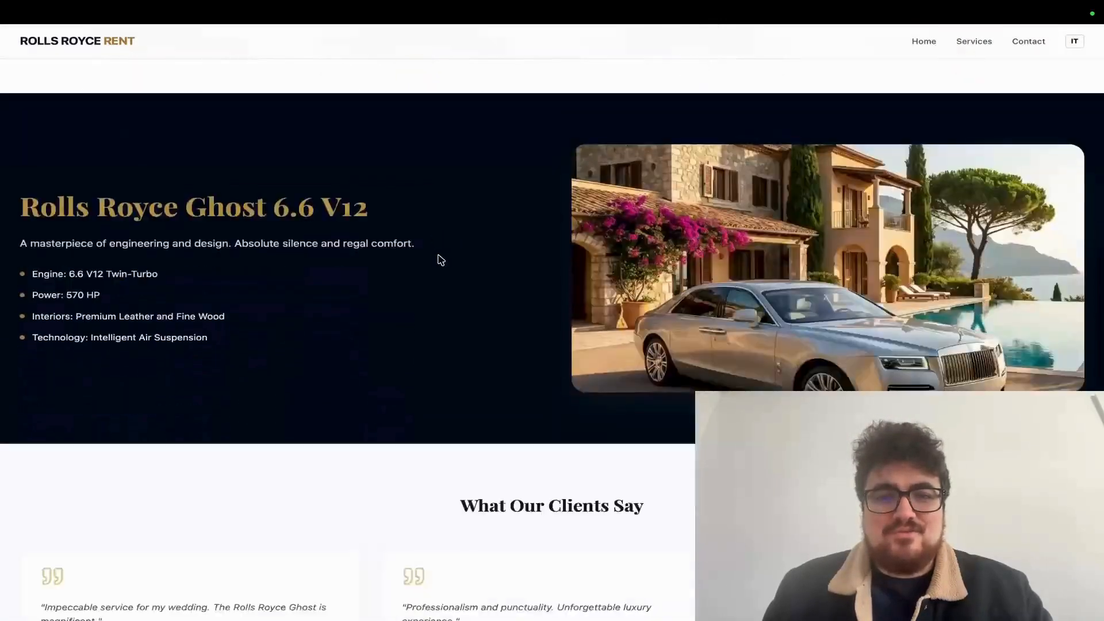
scroll("down", 3)
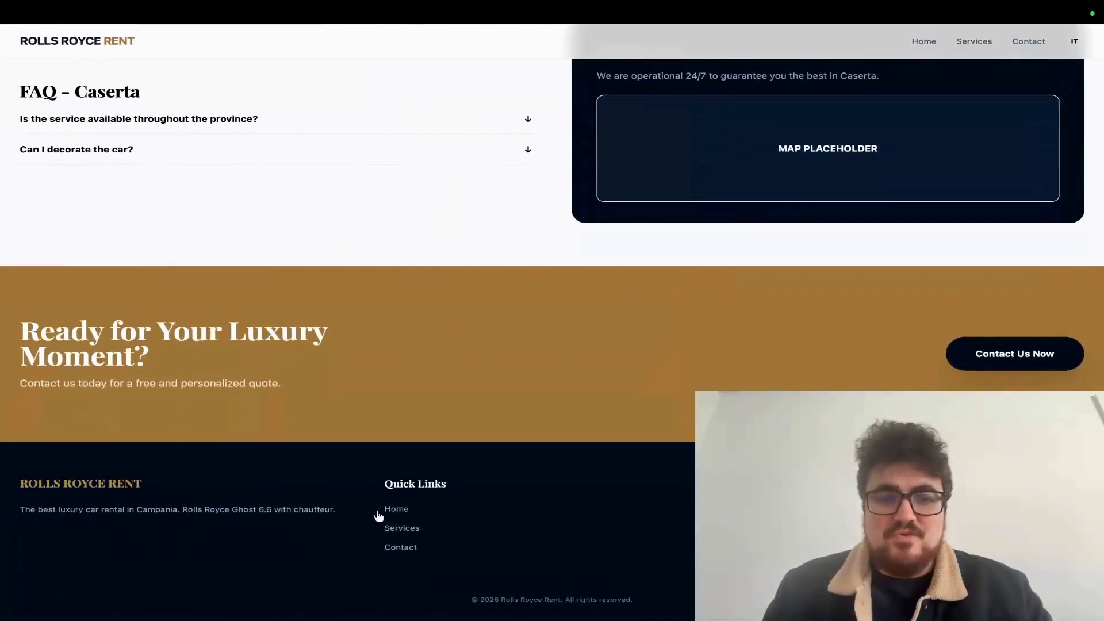
scroll("up", 3)
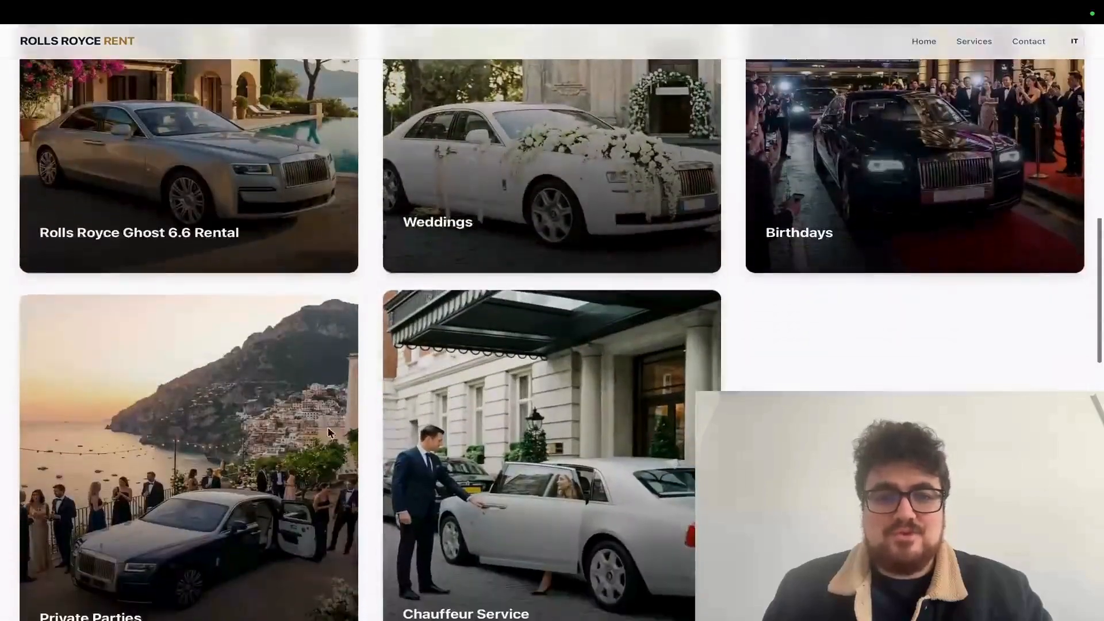
scroll("down", 3)
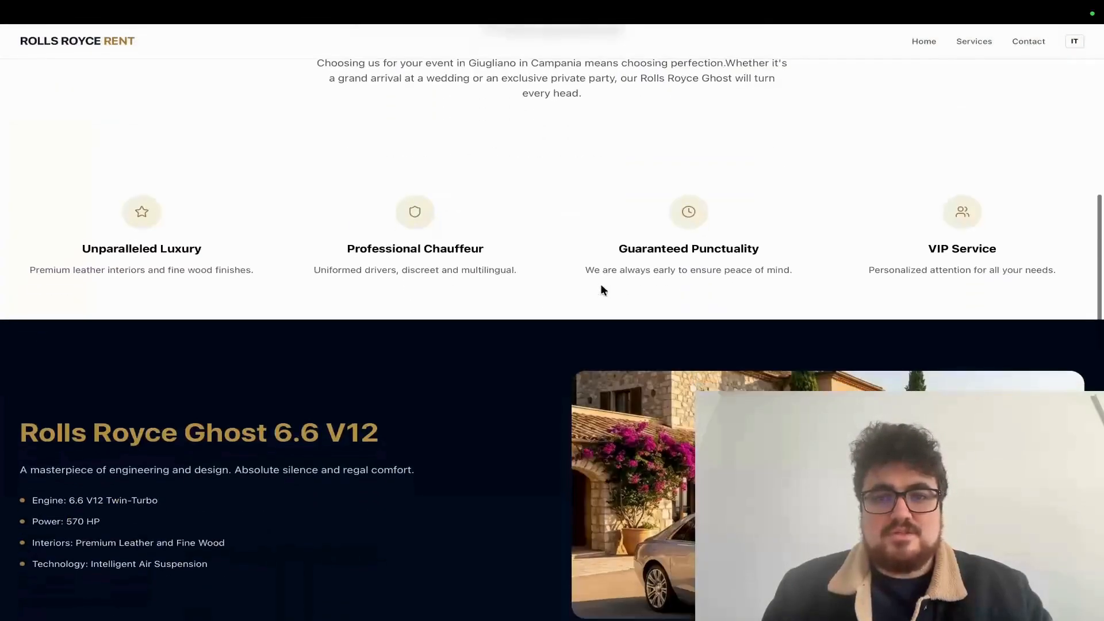
scroll("down", 3)
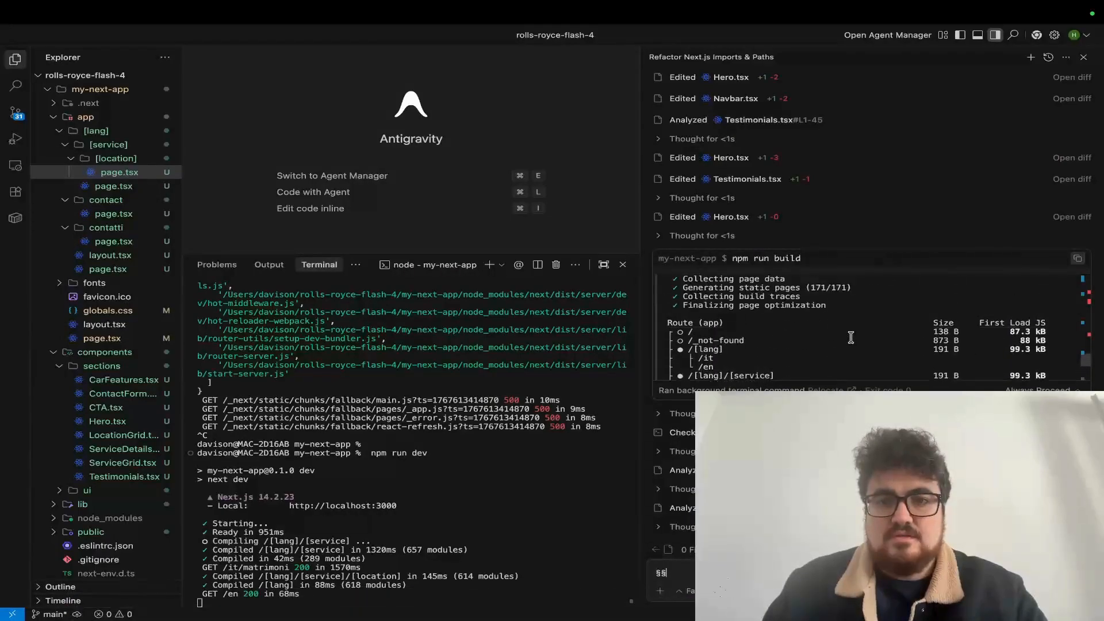
Scroll the Service Areas section listing Campania provinces and towns.
scroll("down", 3)
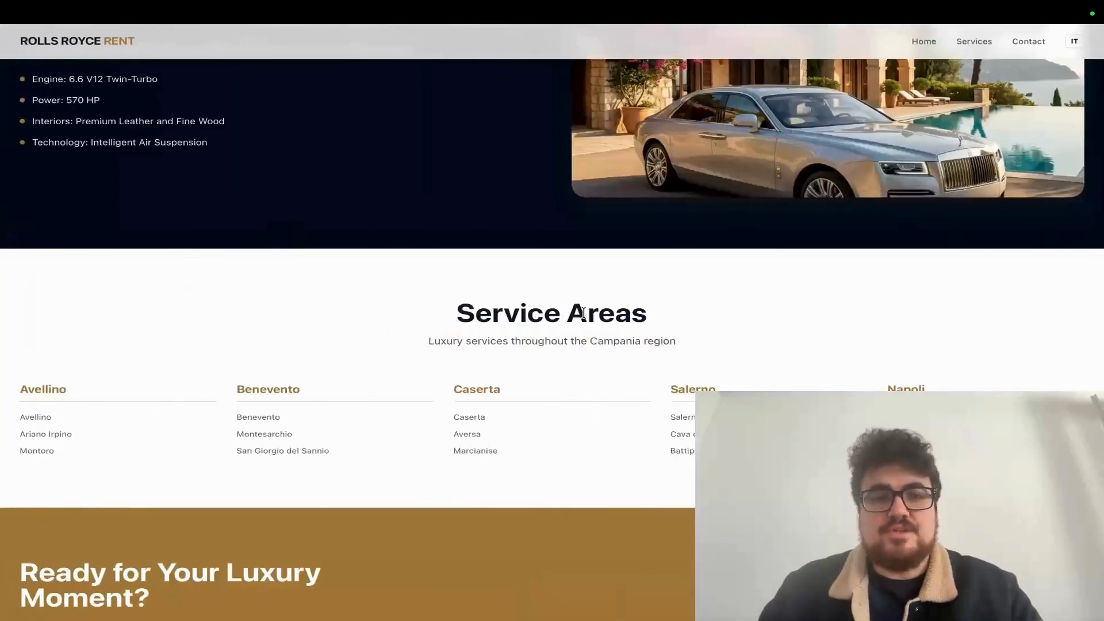
Switch the site to English and view the Rolls Royce Ghost 6.6 Rental page for Giugliano.
scroll("up", 3)
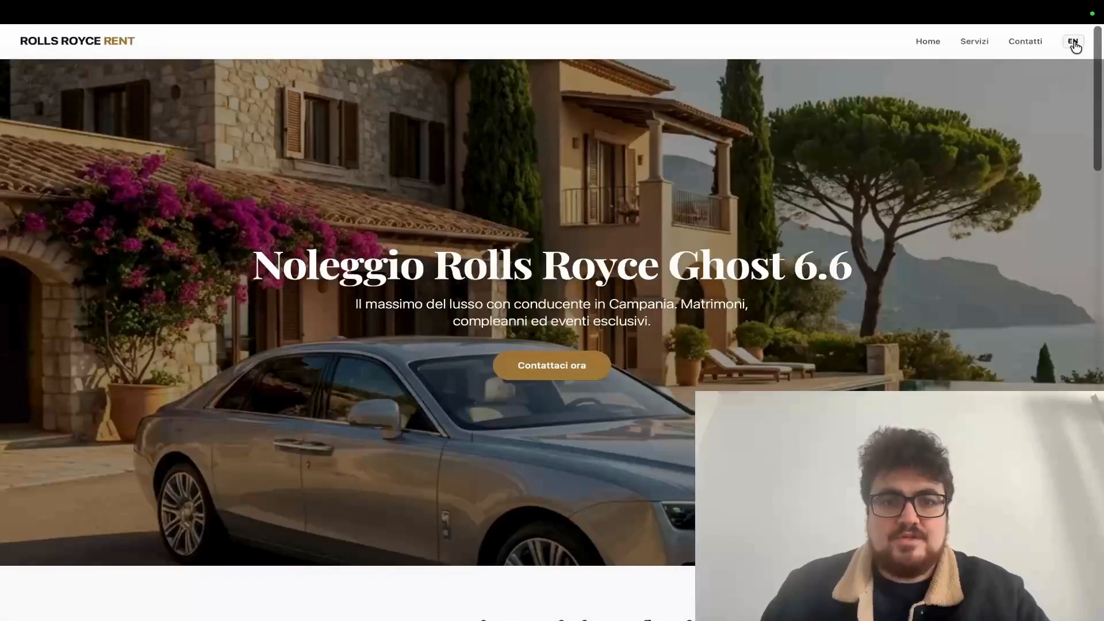
left_click(1073, 42)
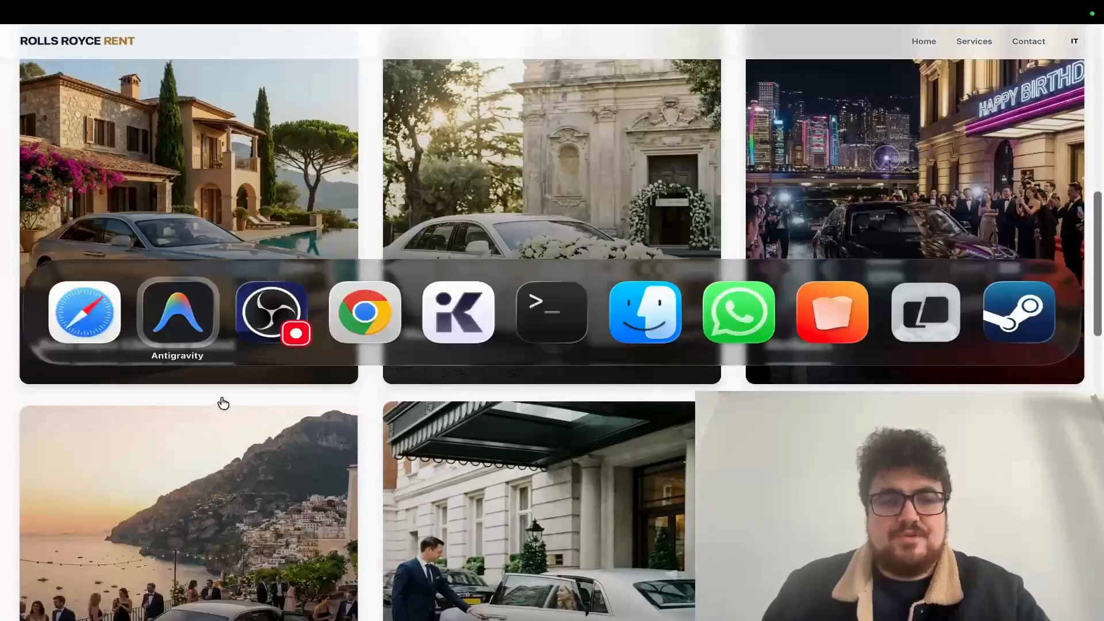
left_click(177, 311)
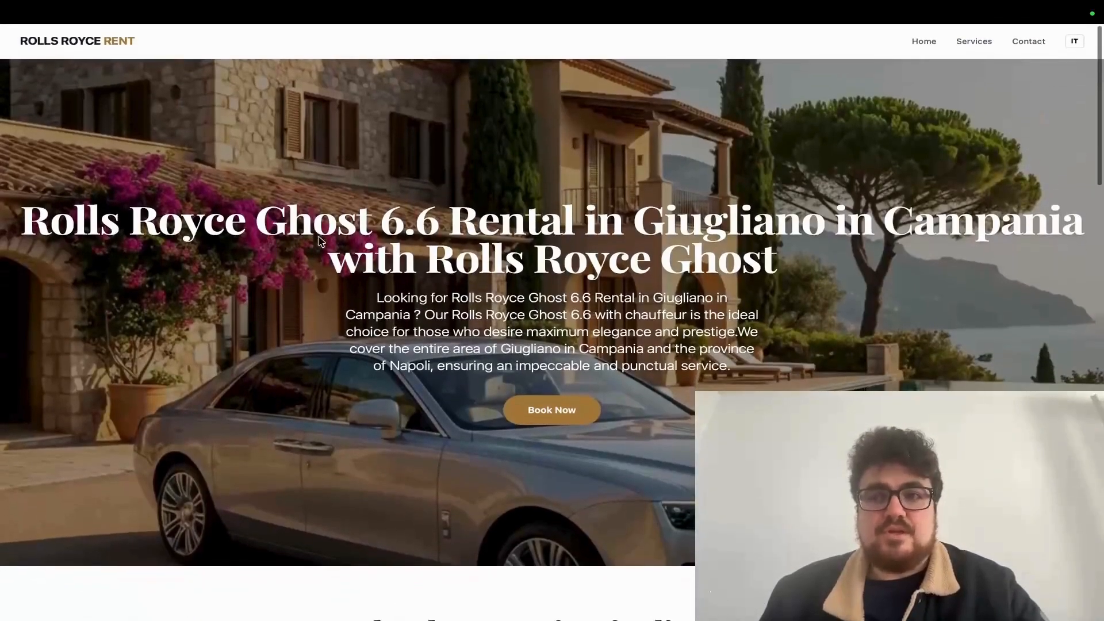
Scroll the Caserta location page, then view the English Contact Us page with its chauffeur photo.
scroll("down", 3)
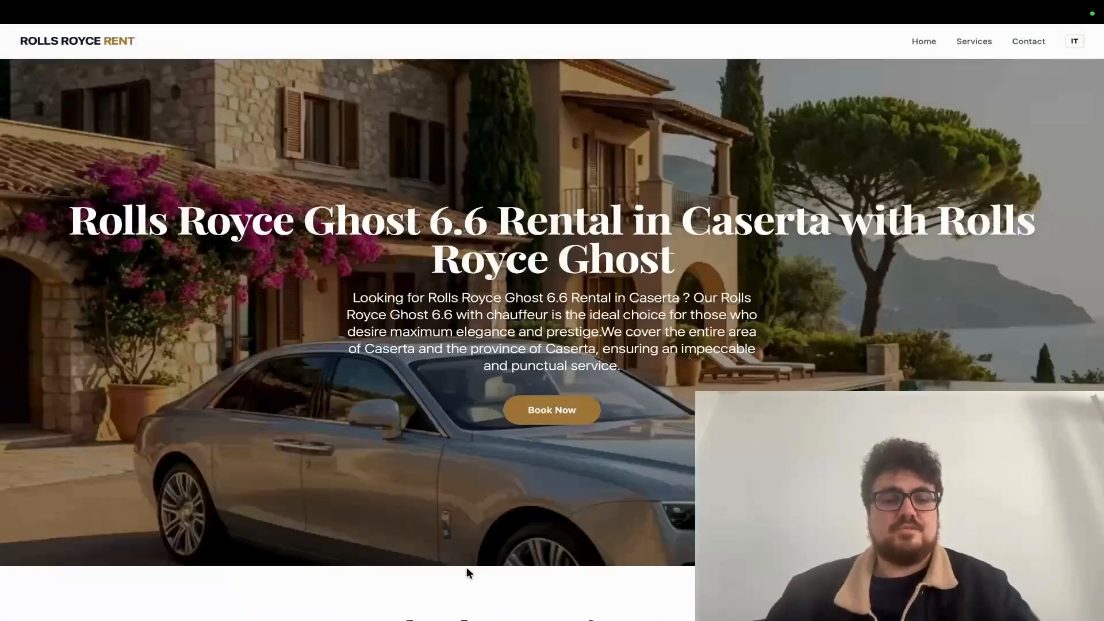
scroll("down", 3)
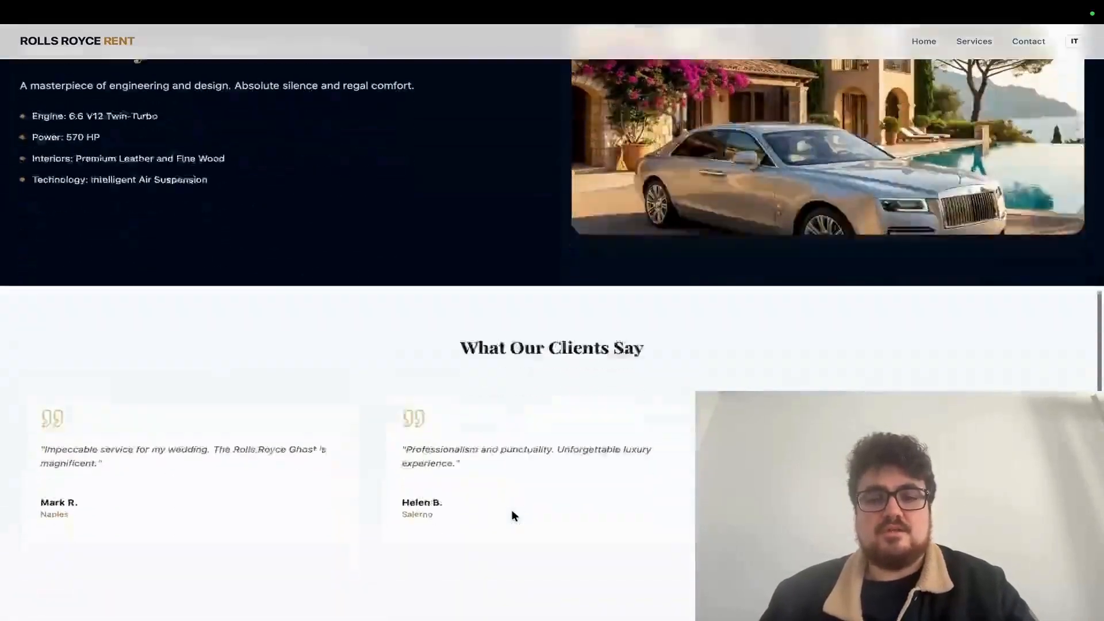
scroll("down", 3)
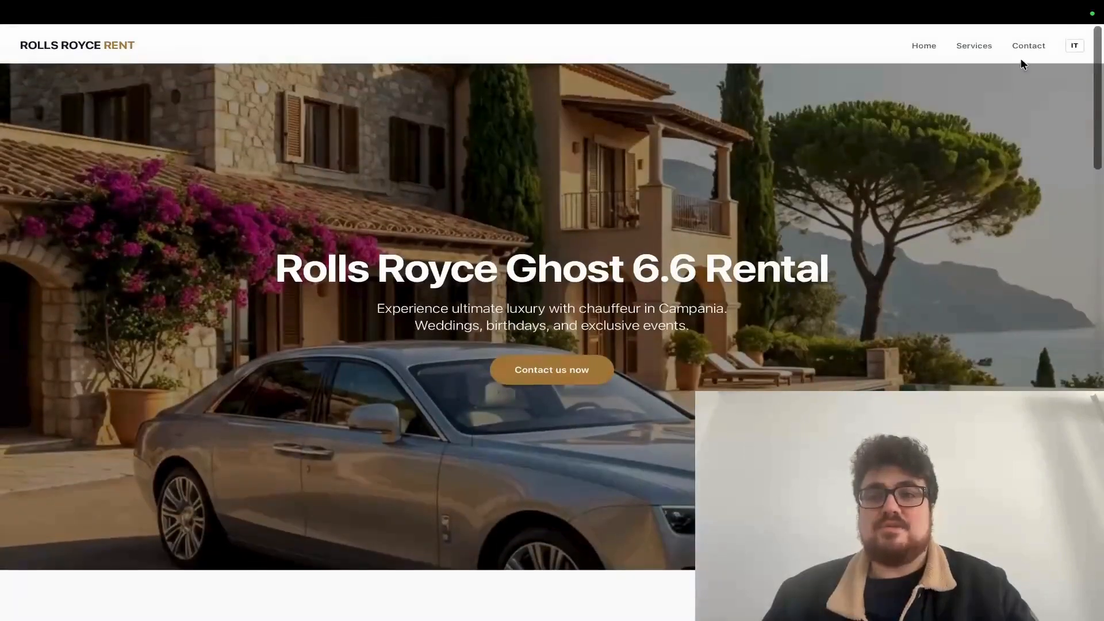
left_click(1028, 45)
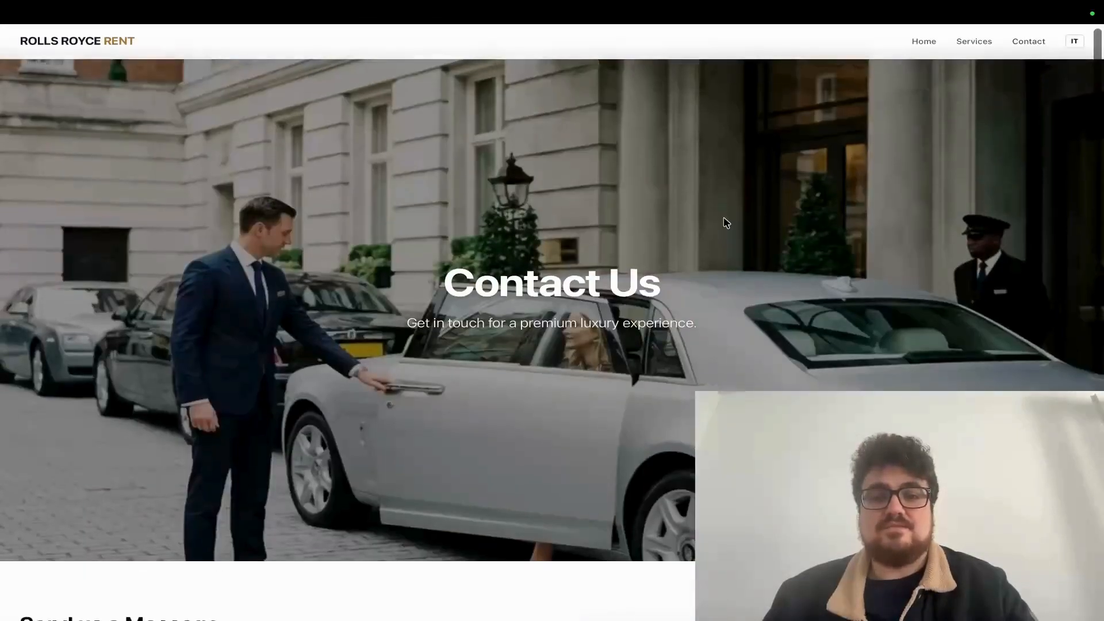
scroll("down", 3)
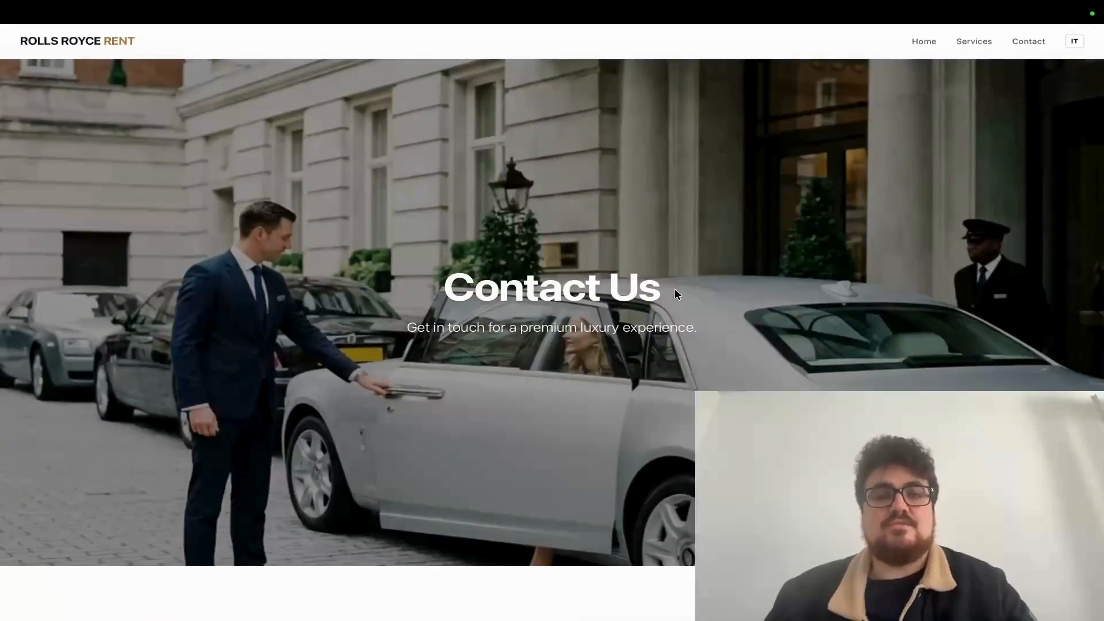
mouse_move(687, 293)
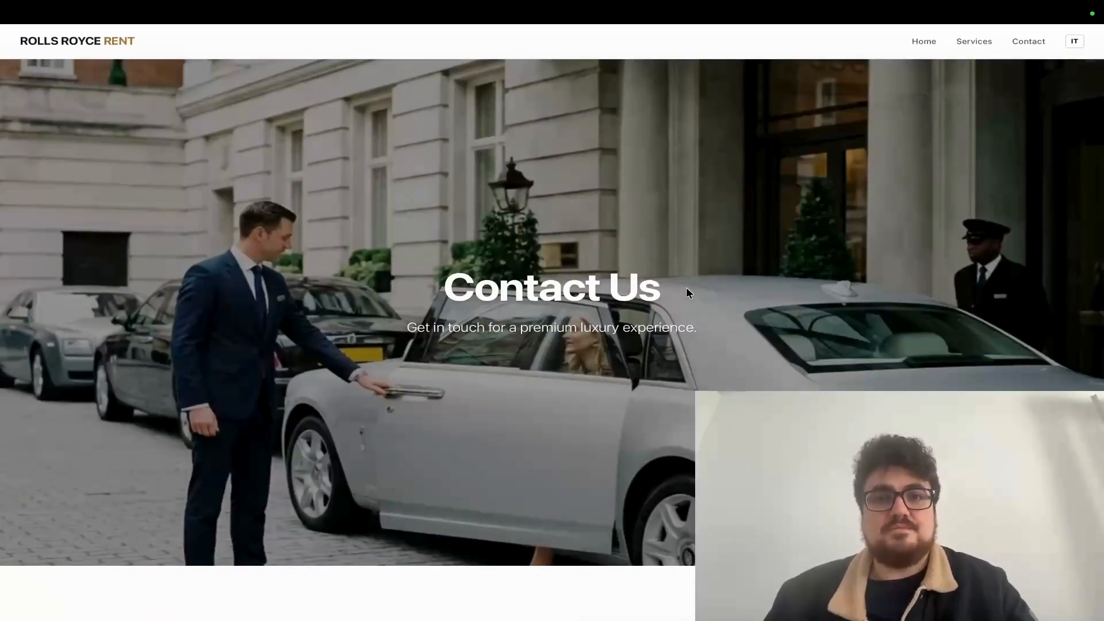